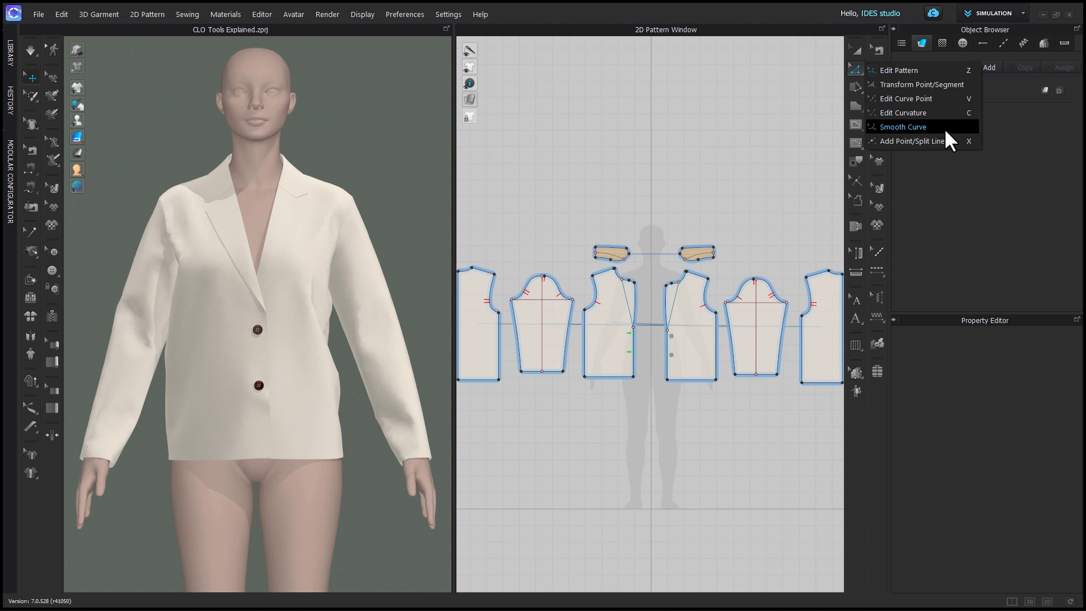
Activate Smooth Curve and select the front bodice piece's bottom corner
left_click(903, 127)
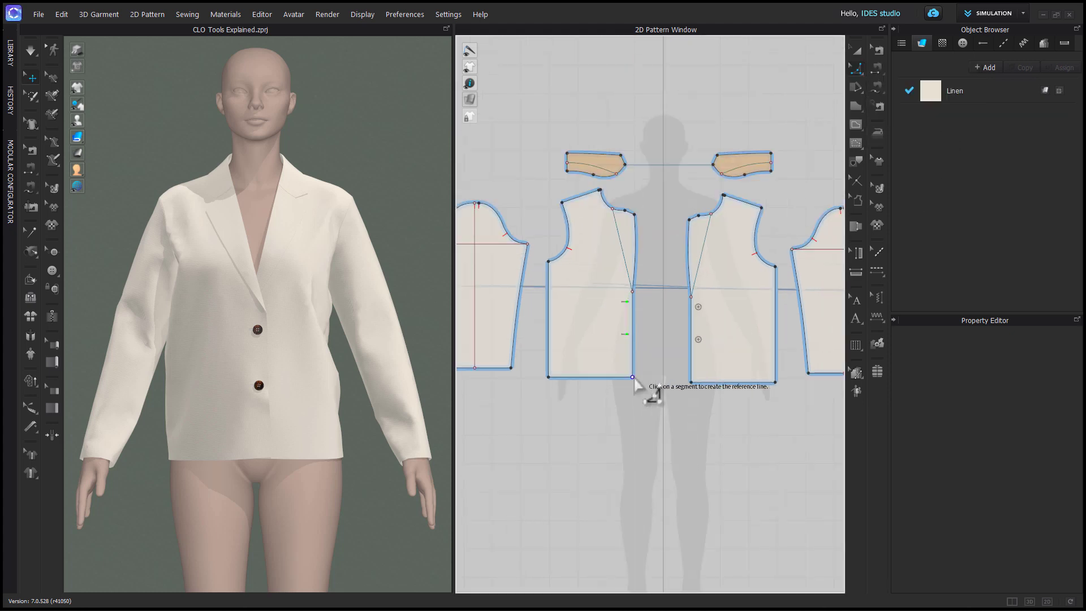
left_click(256, 328)
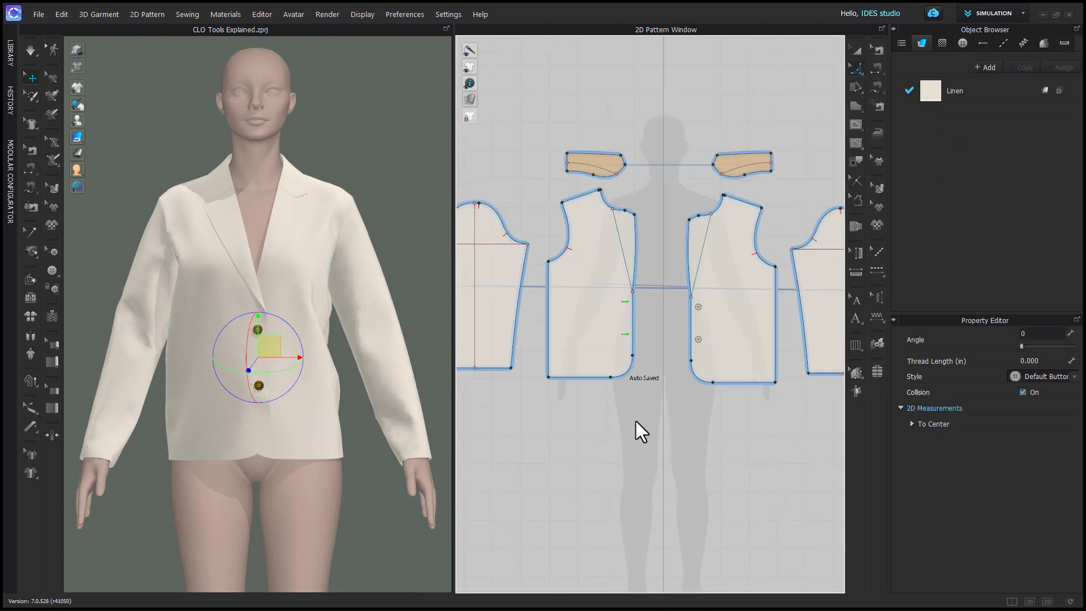
Round the corner by length with 3.5 in lengths and -50% curvature
right_click(610, 376)
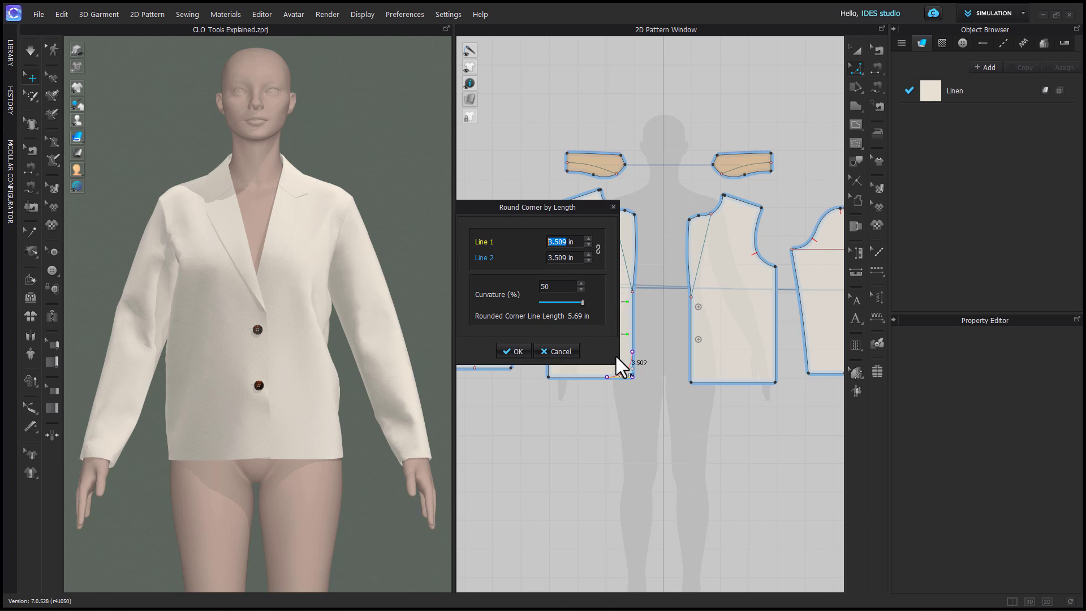
mouse_move(598, 291)
type("3.5")
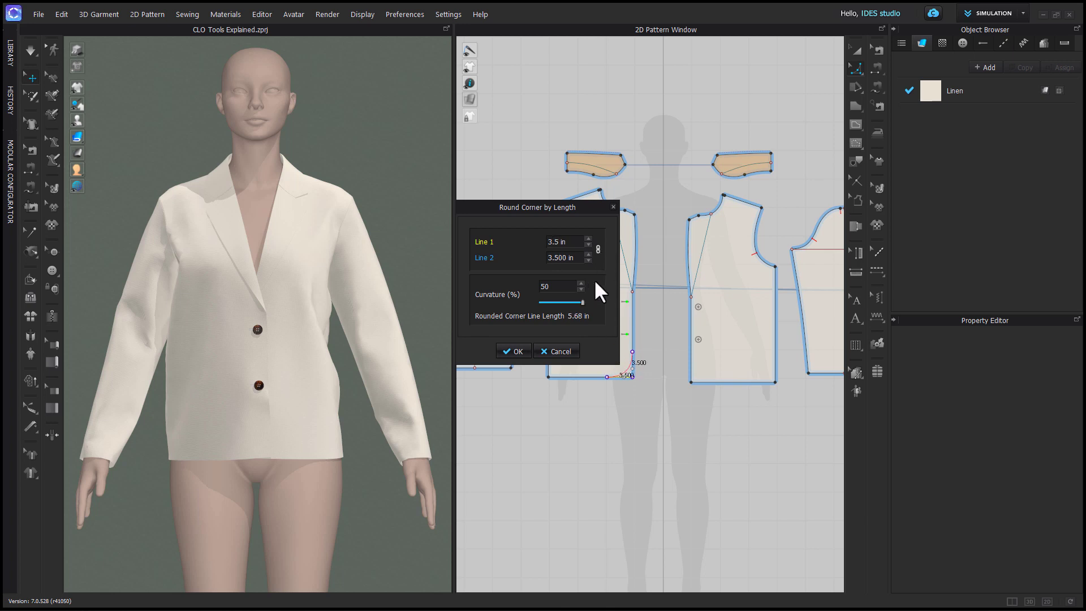
left_click_drag(582, 303, 540, 303)
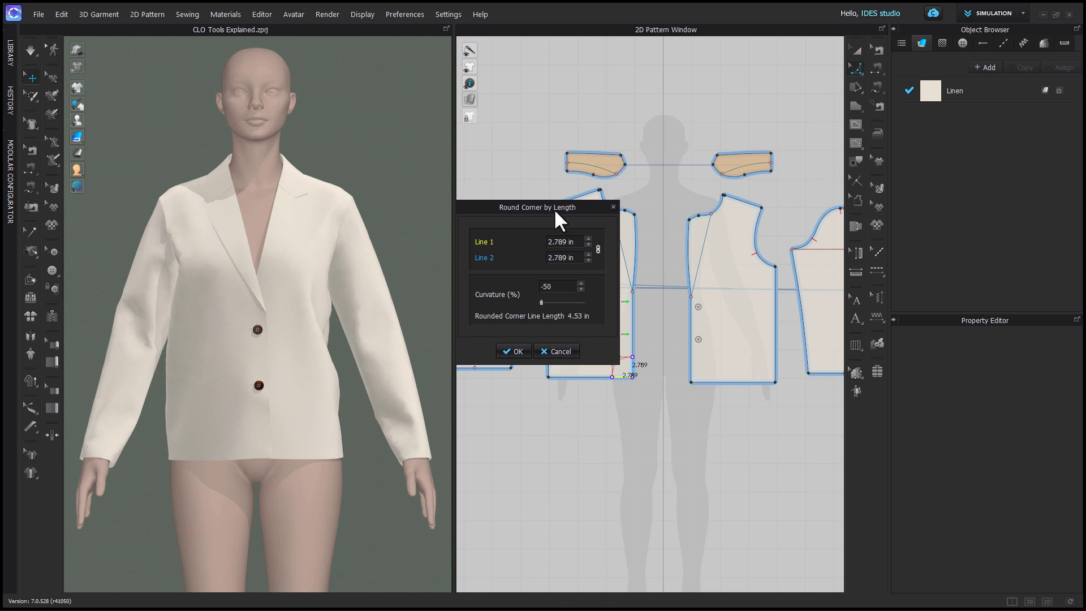
left_click(514, 351)
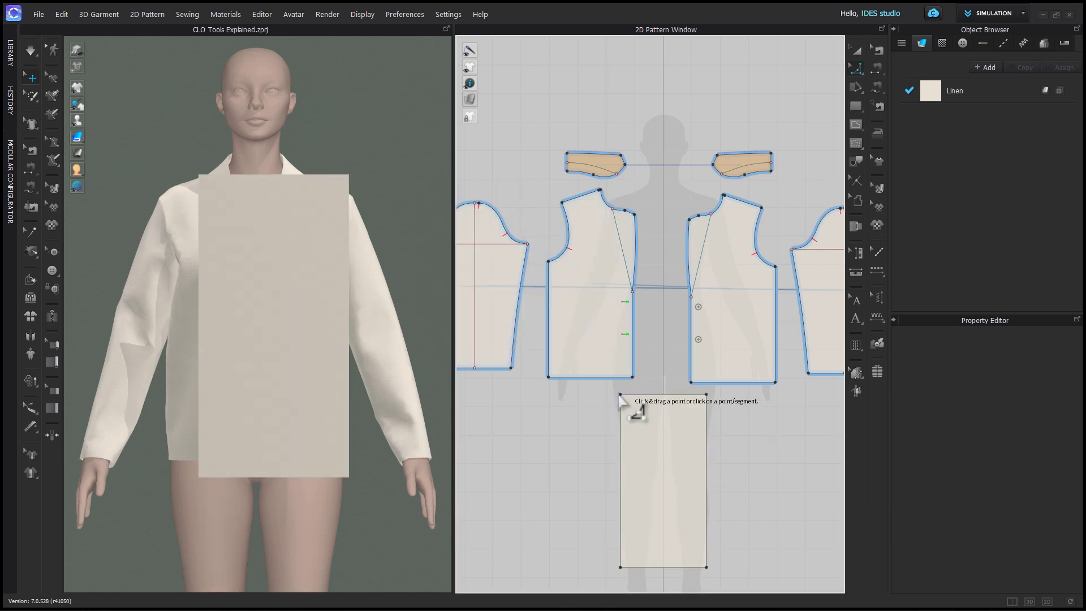
Round the rectangle's top-left corner with unlinked lengths of 4 in and 3.5 in
left_click(621, 394)
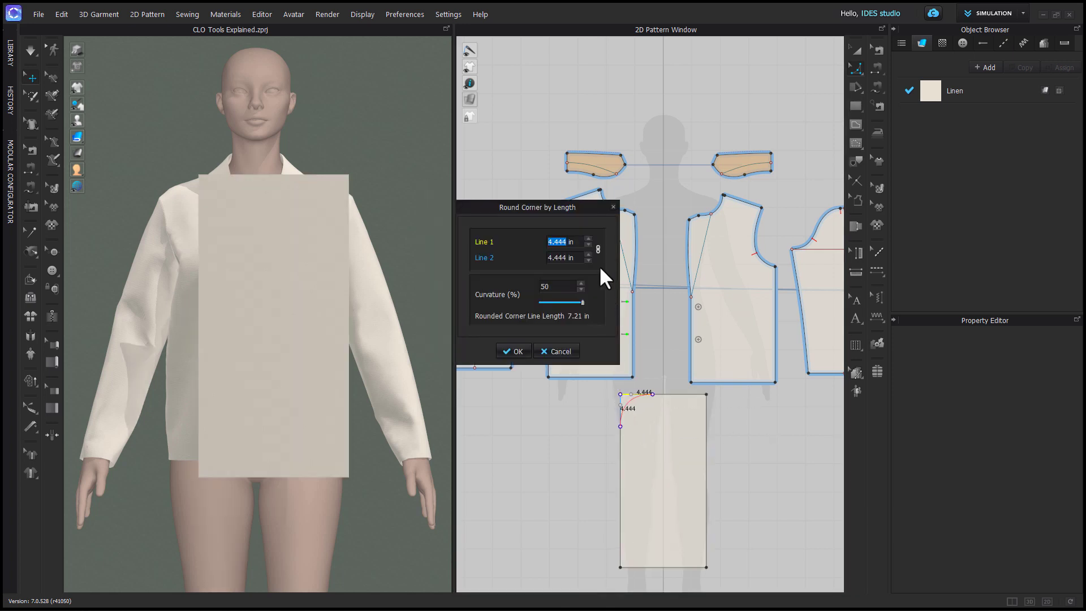
type("4")
left_click(565, 256)
type("3.500")
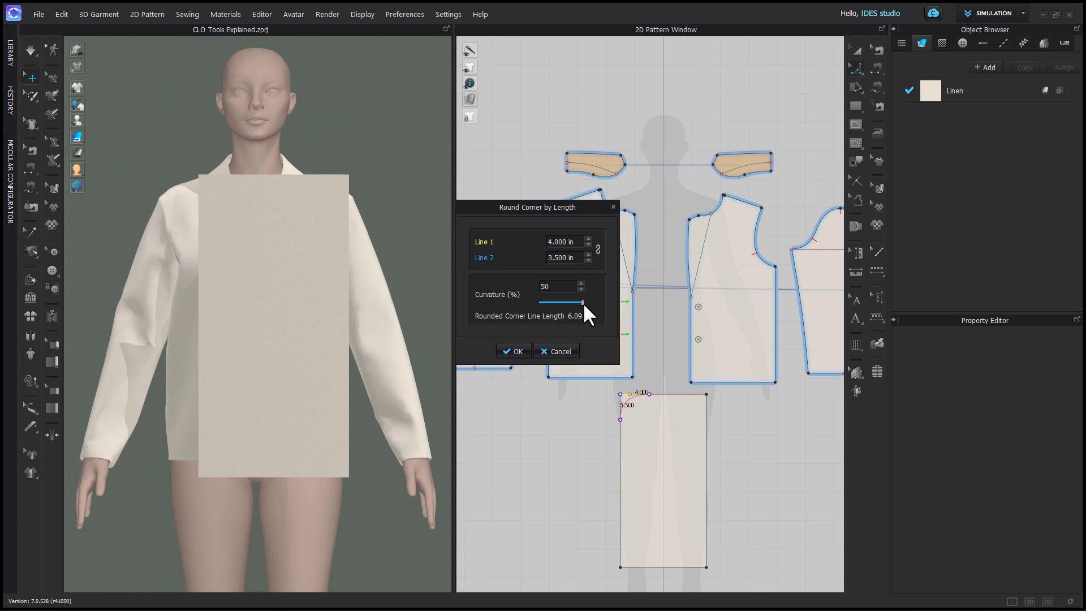
left_click(514, 350)
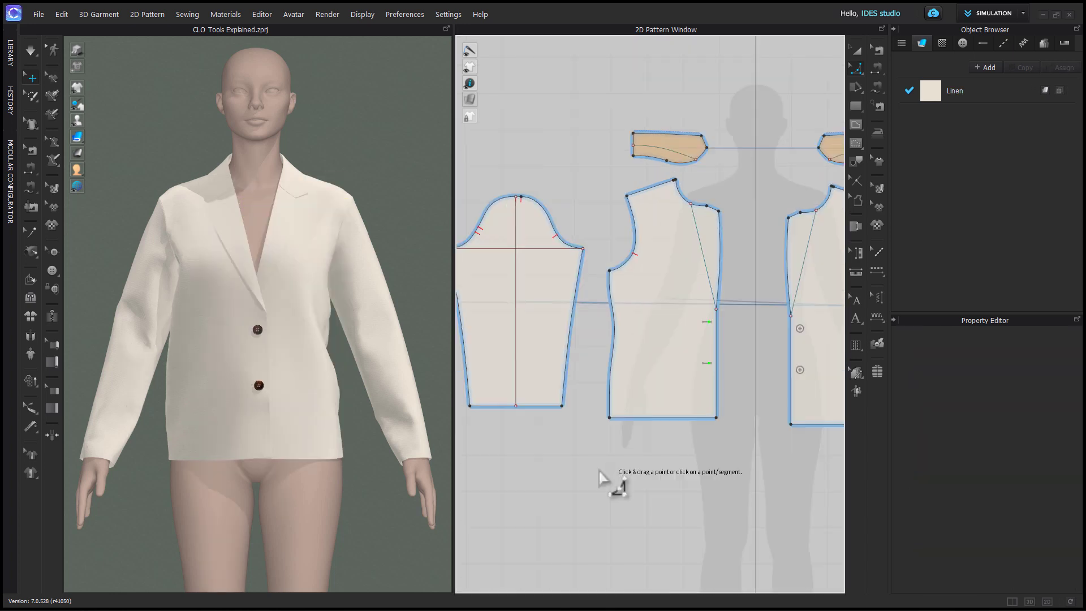
mouse_move(597, 500)
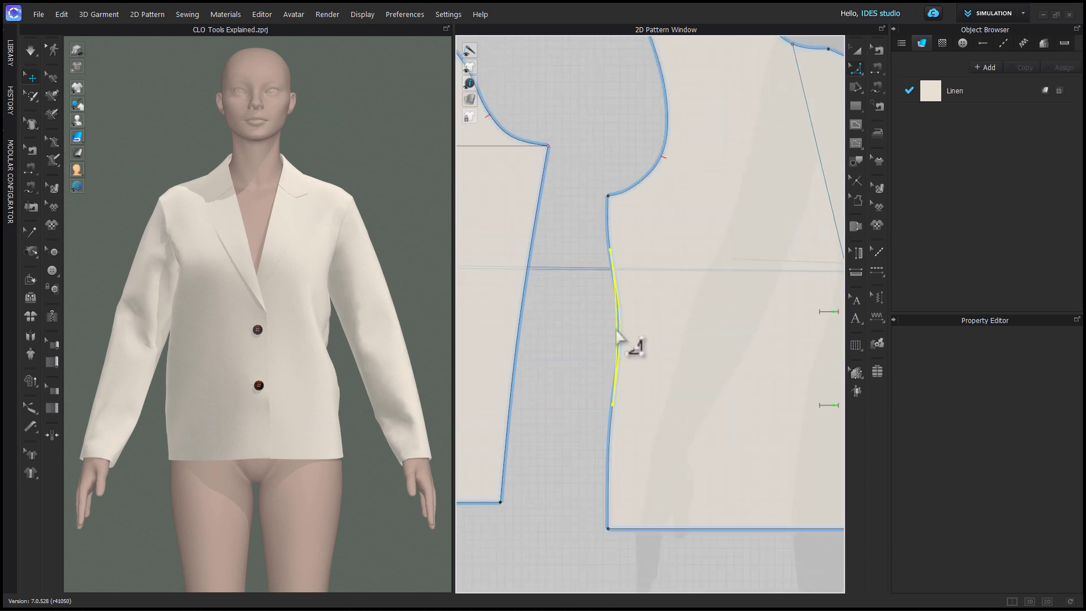
Smooth the middle of the front piece's side seam into a gentle curve
left_click(612, 331)
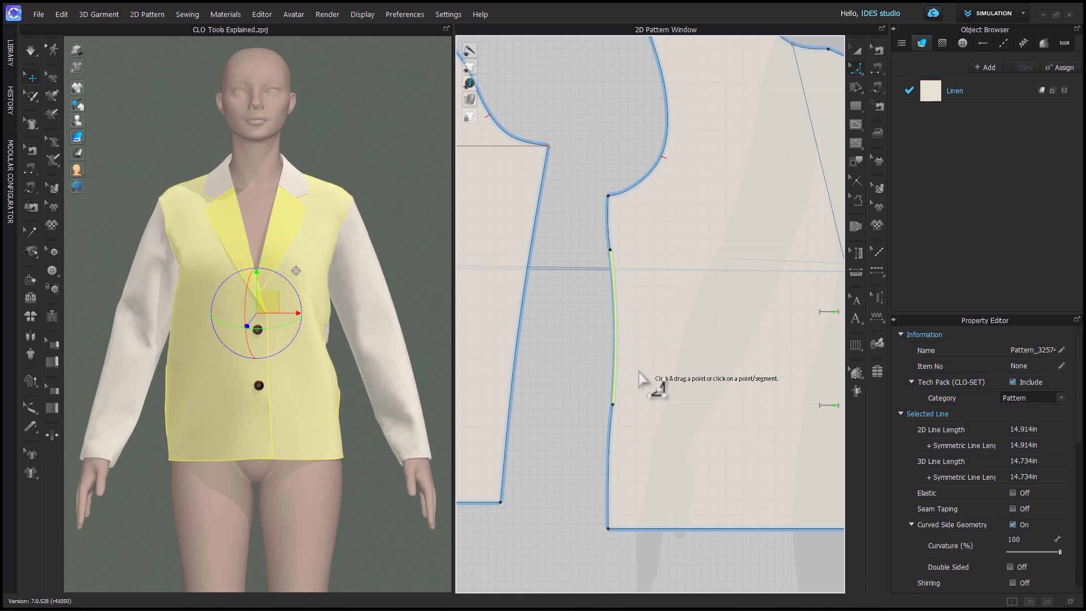